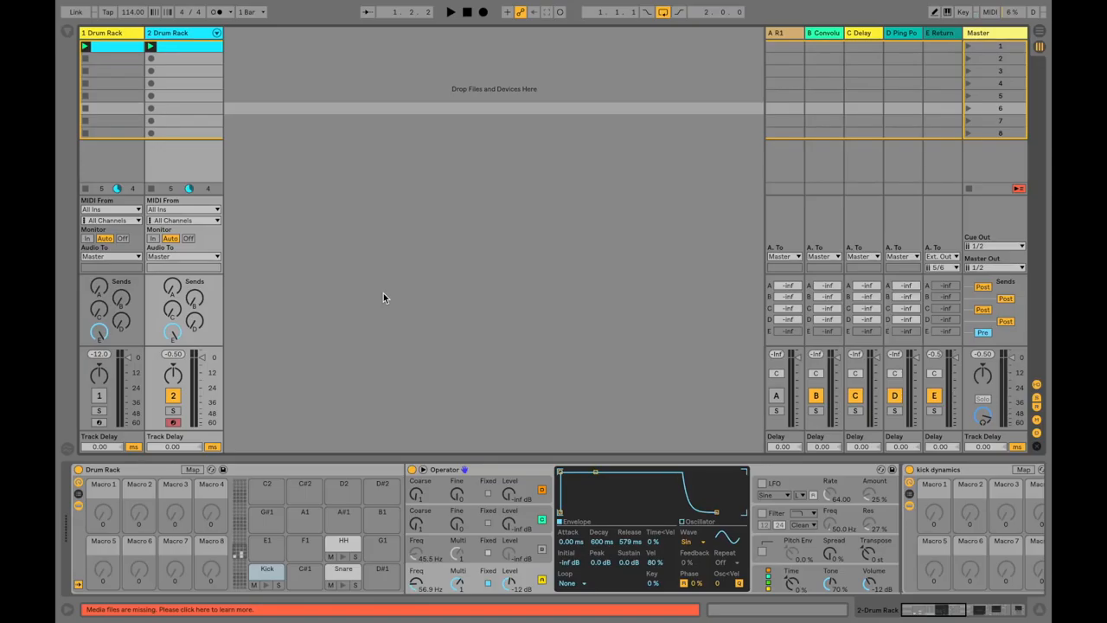
Scroll track 2's device chain to show Compressor, Gate, Utility and Gentle Two Buss
{"action": "left_click", "coordinate": [450, 11]}
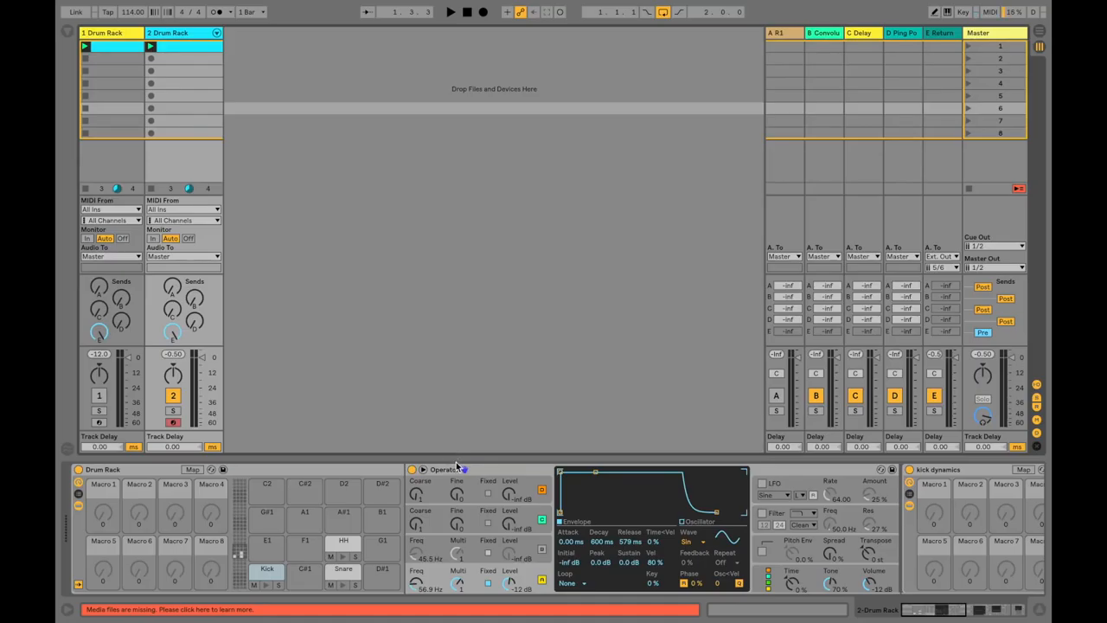
{"action": "mouse_move", "coordinate": [595, 504]}
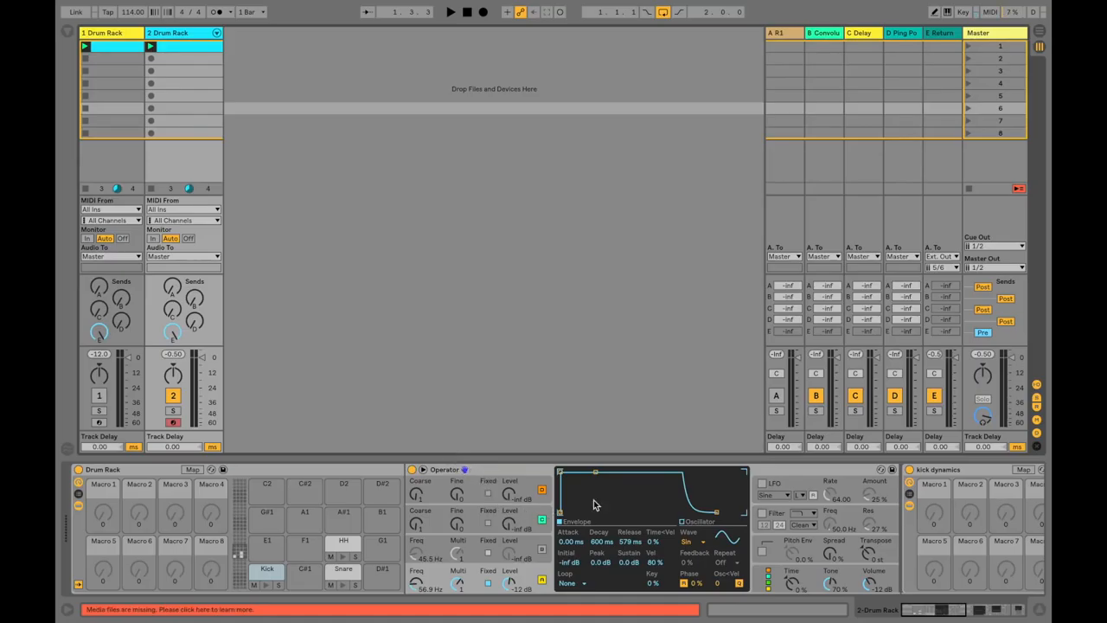
{"action": "mouse_move", "coordinate": [577, 503]}
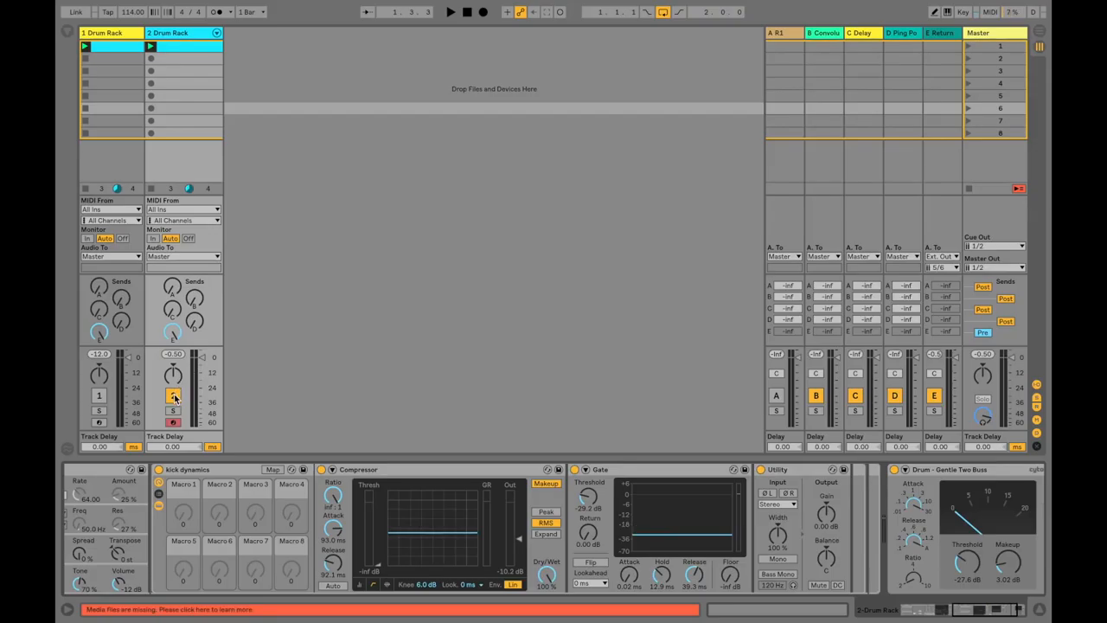
Deactivate the second Drum Rack track and reactivate the first to show its kick chain
{"action": "left_click", "coordinate": [173, 395]}
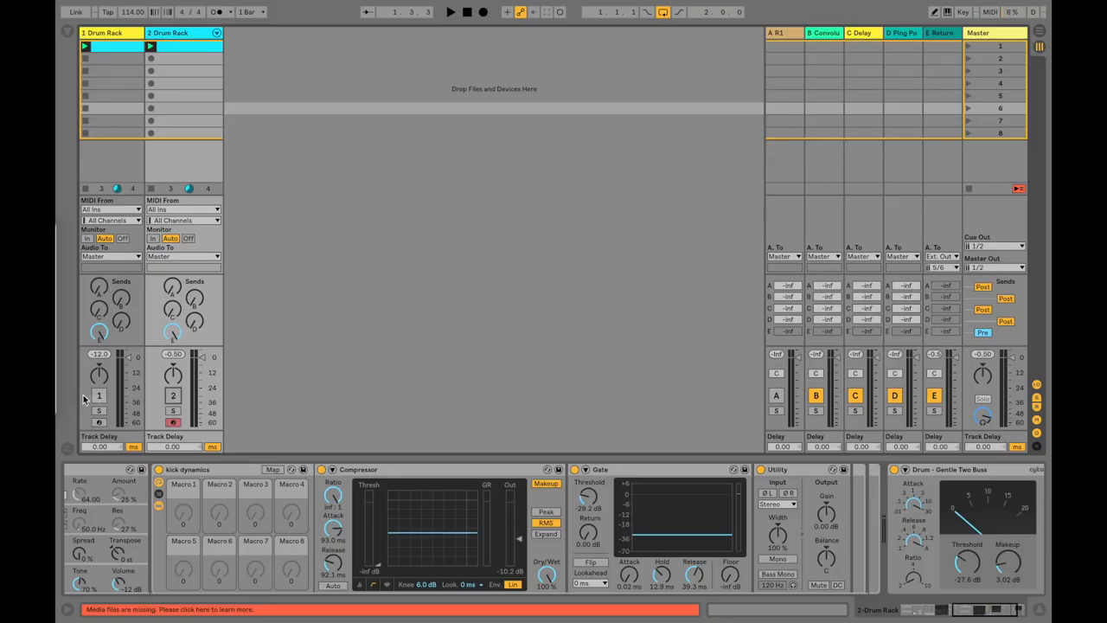
{"action": "left_click", "coordinate": [99, 395]}
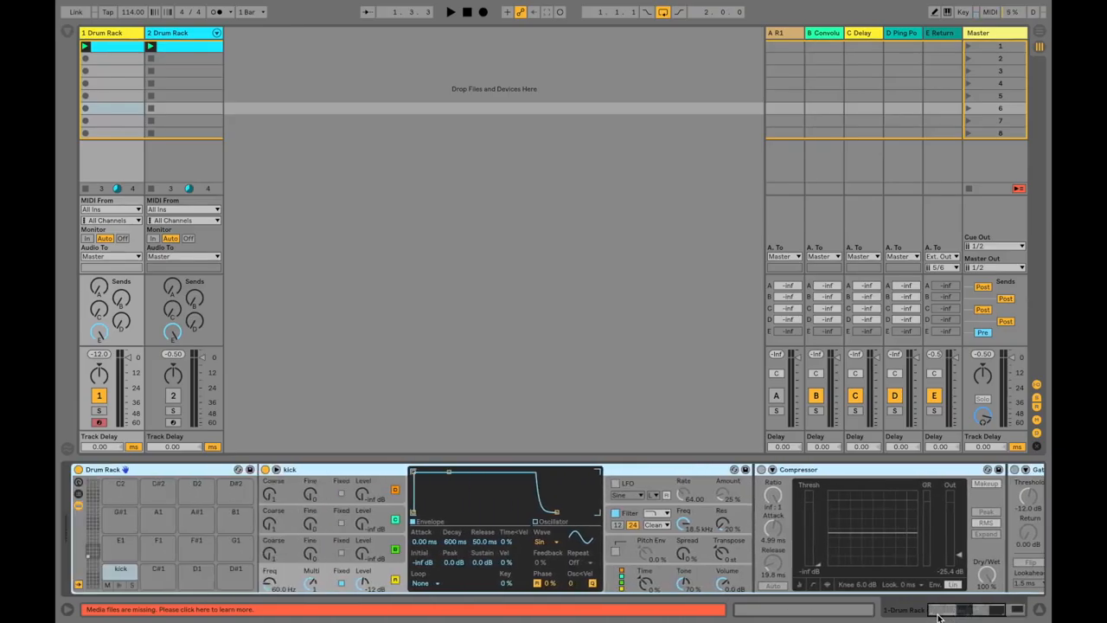
Scroll the first Drum Rack's chain to reveal the kick Compressor and Gate
{"action": "left_click", "coordinate": [449, 12]}
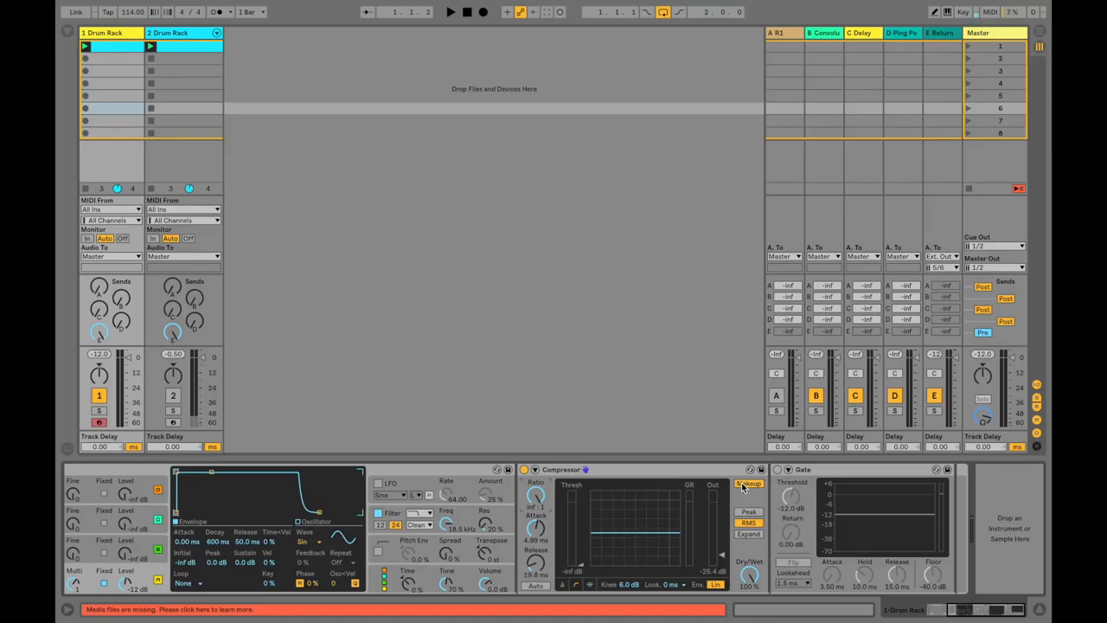
Toggle the kick Compressor's Makeup gain and change its envelope mode to RMS
{"action": "left_click", "coordinate": [748, 522]}
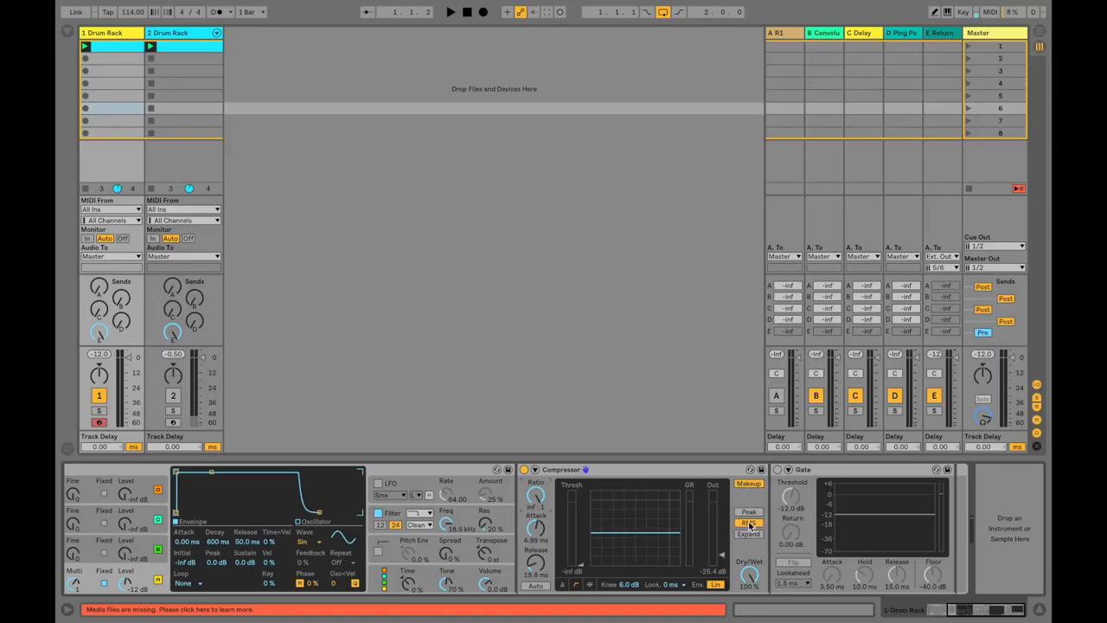
{"action": "left_click", "coordinate": [747, 522]}
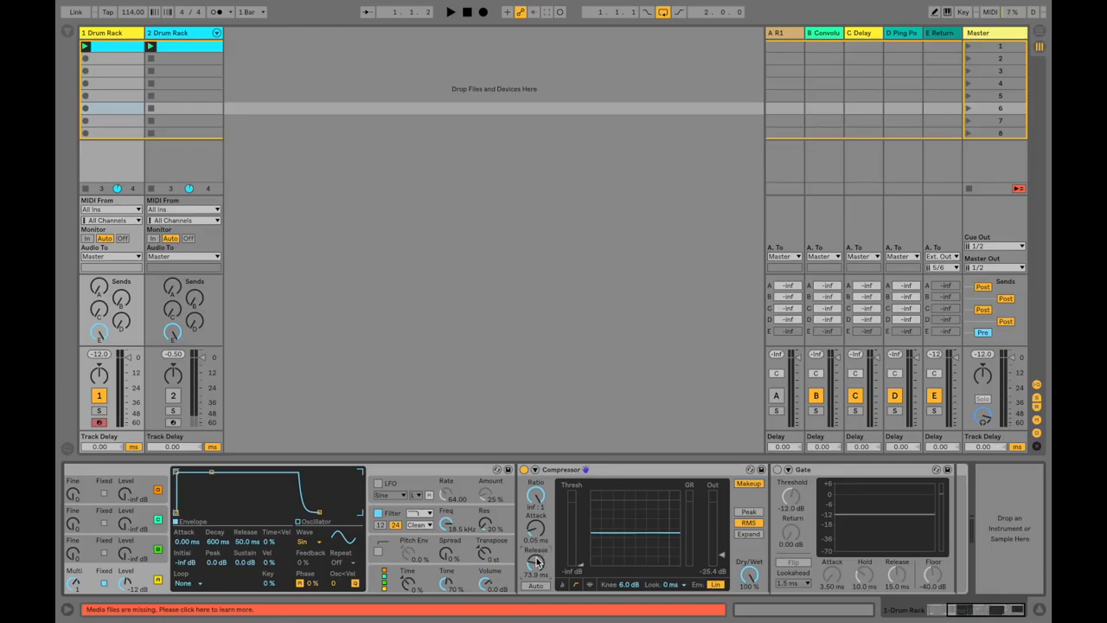
{"action": "mouse_move", "coordinate": [609, 578]}
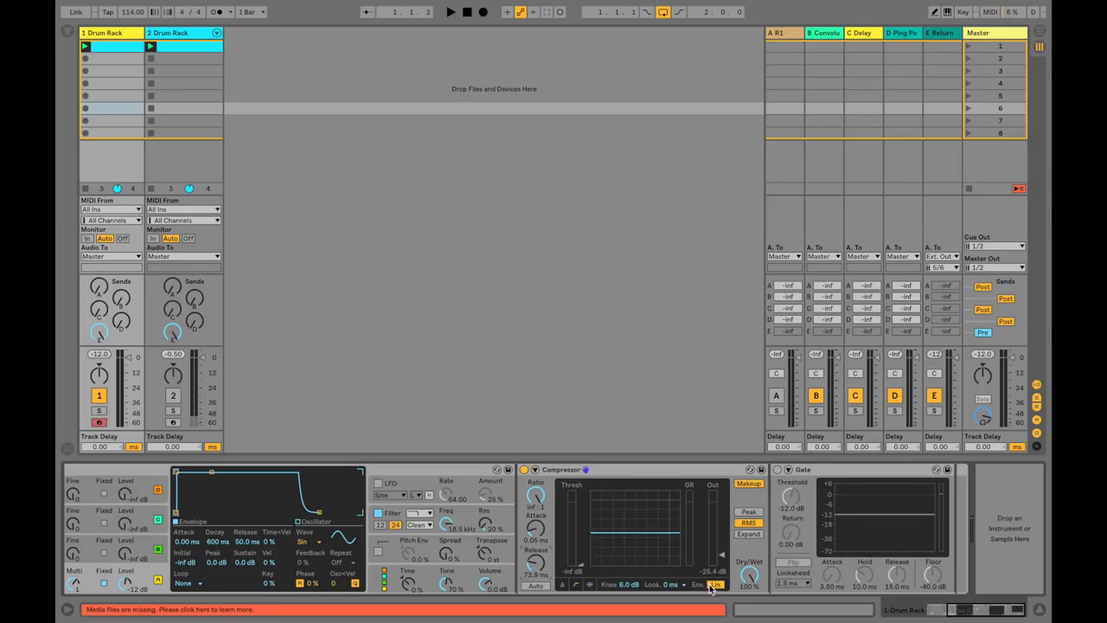
{"action": "left_click", "coordinate": [714, 584]}
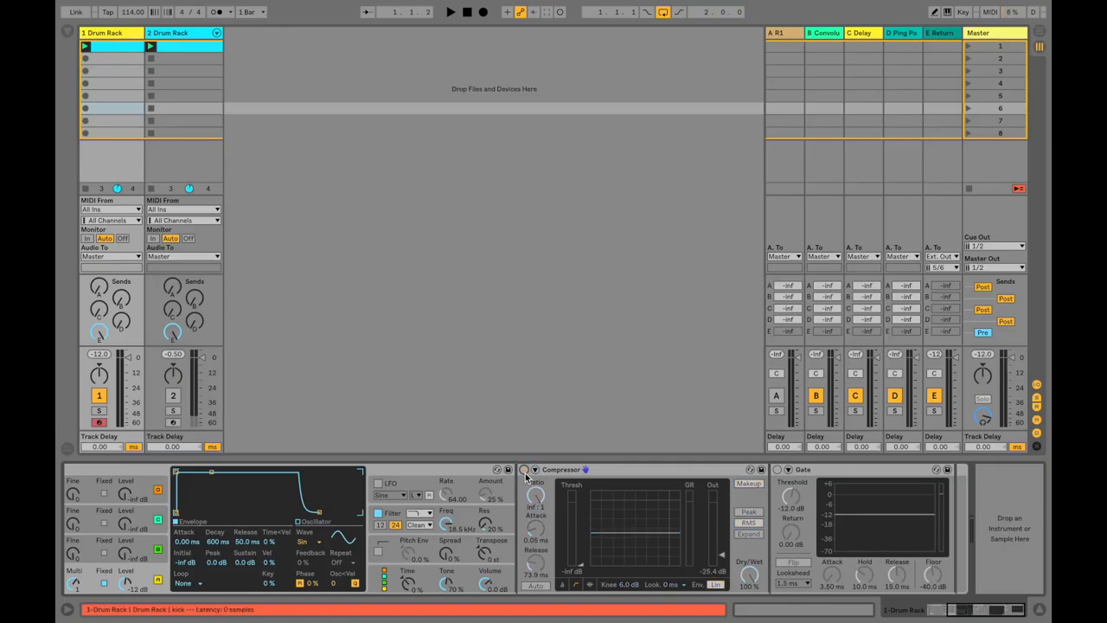
{"action": "left_click", "coordinate": [448, 12]}
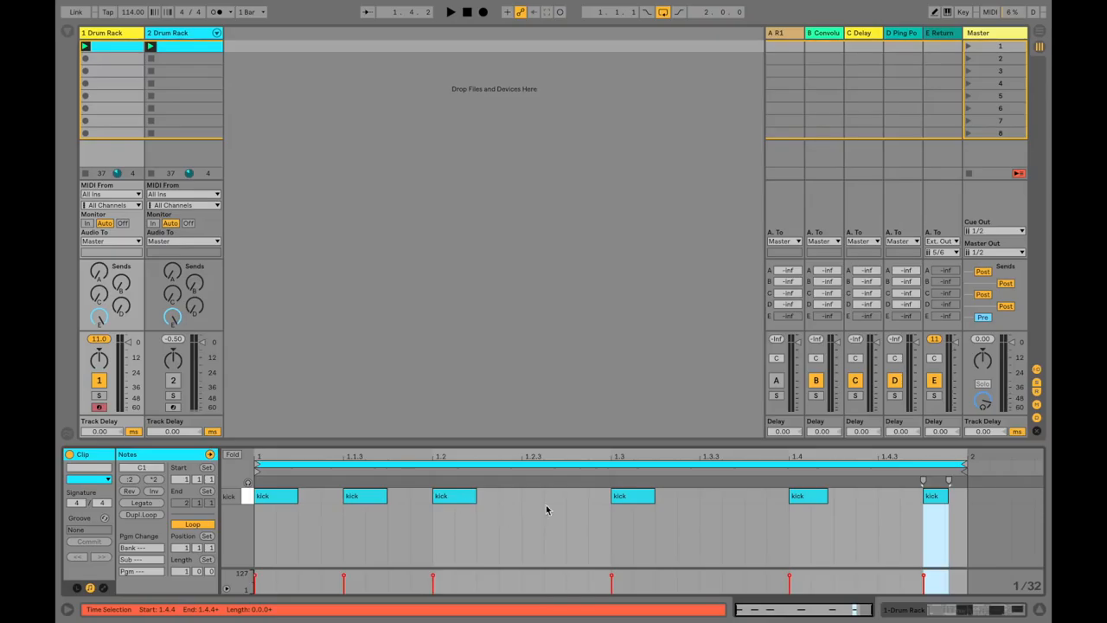
{"action": "mouse_move", "coordinate": [716, 515]}
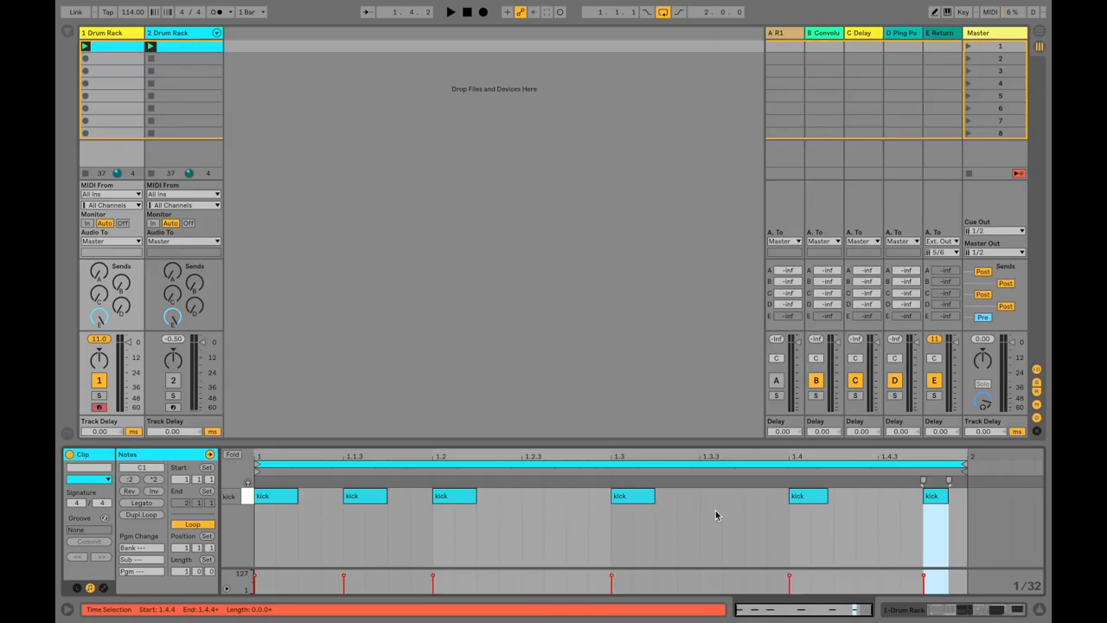
Switch from the kick clip's notes to Device View showing Operator, Compressor and Gate
{"action": "left_click", "coordinate": [450, 12]}
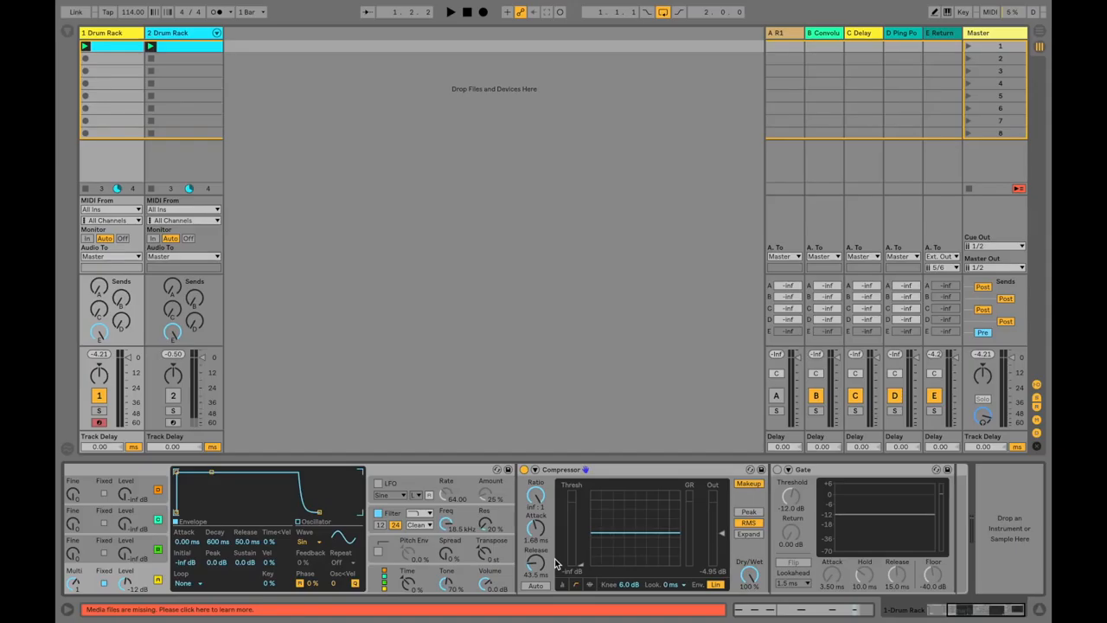
{"action": "mouse_move", "coordinate": [415, 433]}
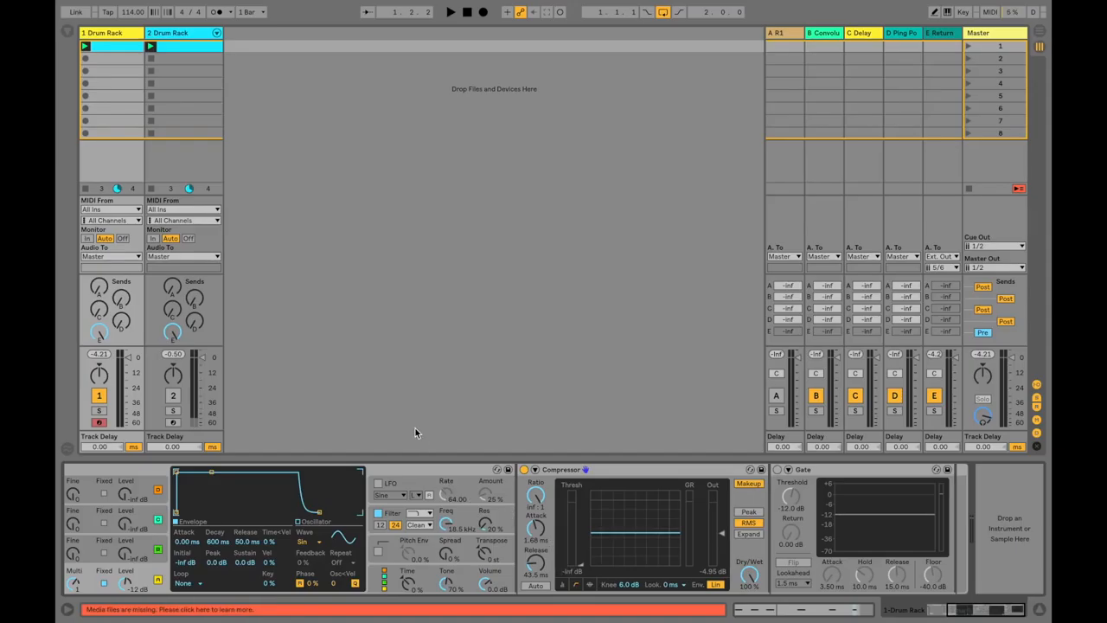
{"action": "mouse_move", "coordinate": [608, 533]}
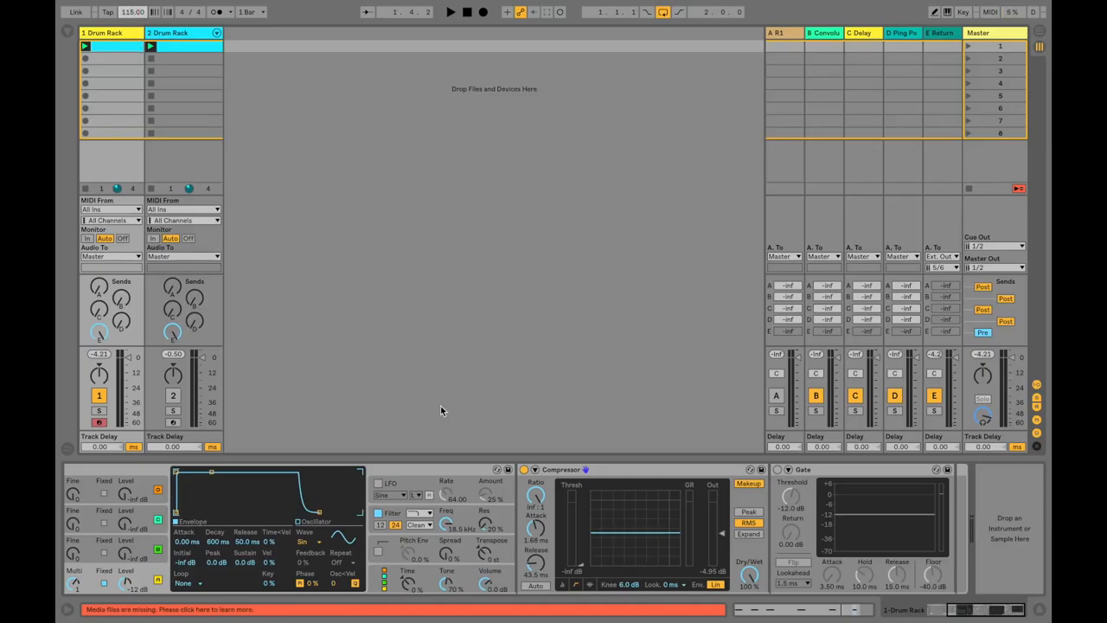
{"action": "mouse_move", "coordinate": [511, 423]}
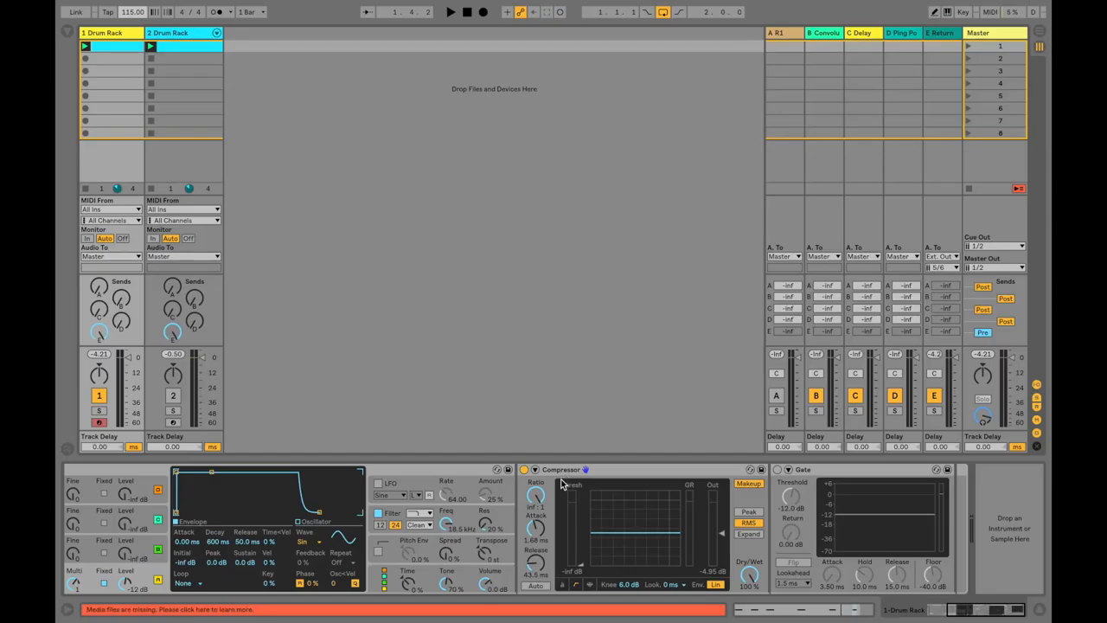
{"action": "mouse_move", "coordinate": [568, 507]}
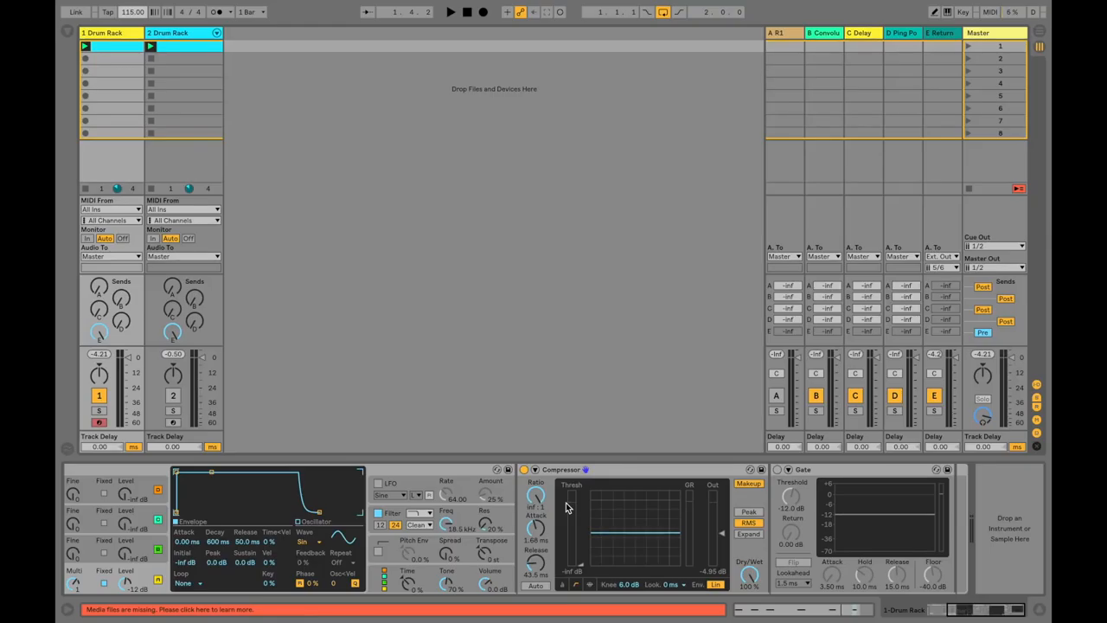
{"action": "mouse_move", "coordinate": [572, 512]}
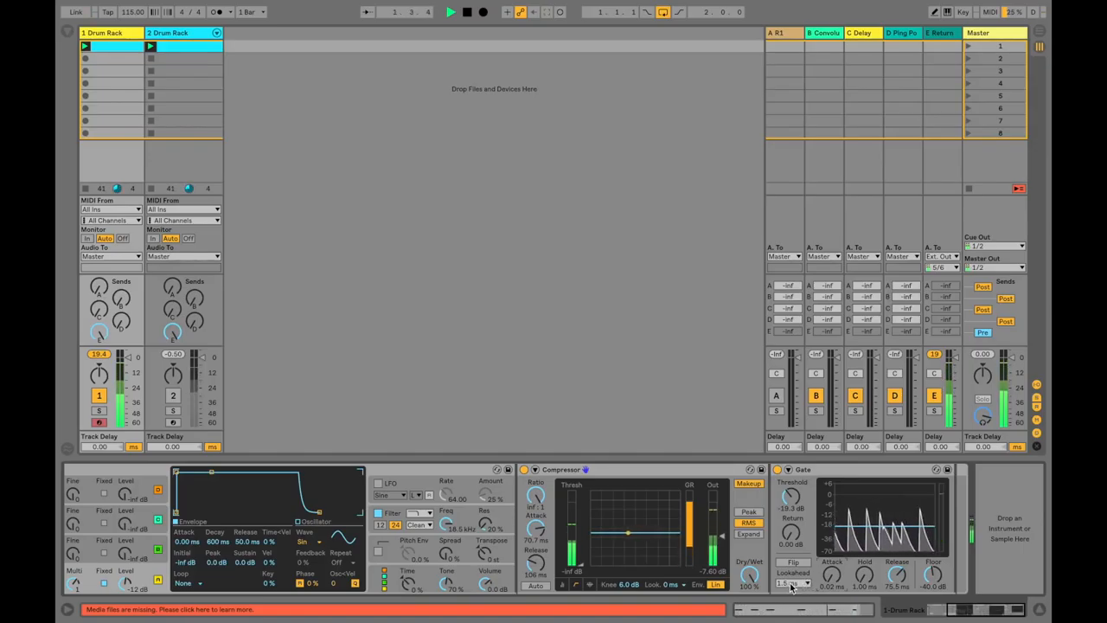
Set the kick Gate's Lookahead dropdown to 0 ms
{"action": "left_click", "coordinate": [792, 582]}
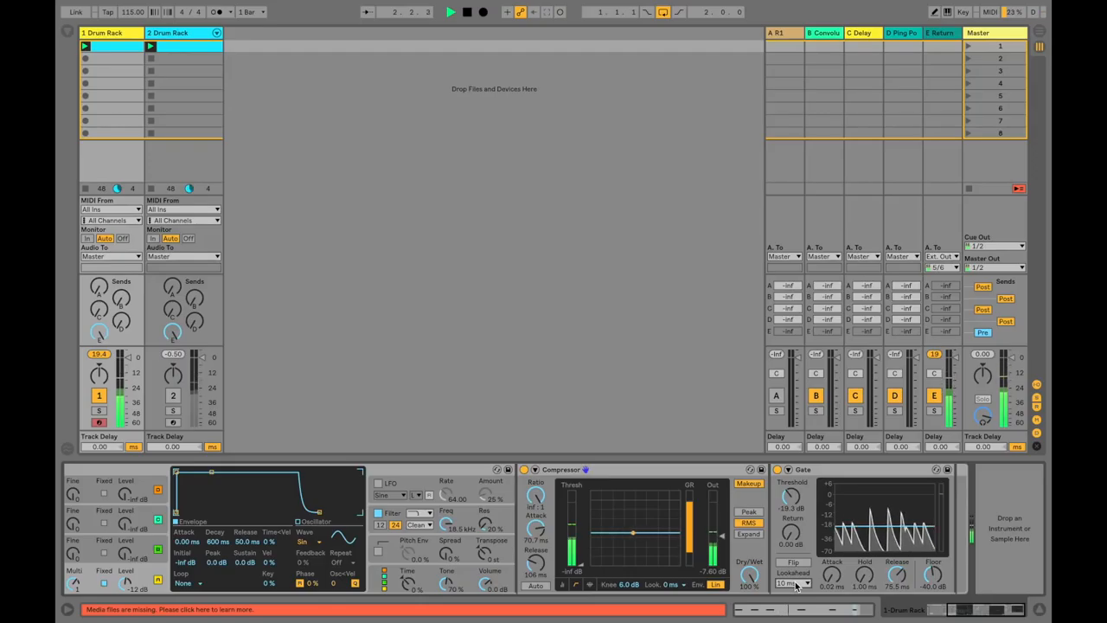
{"action": "left_click", "coordinate": [793, 581]}
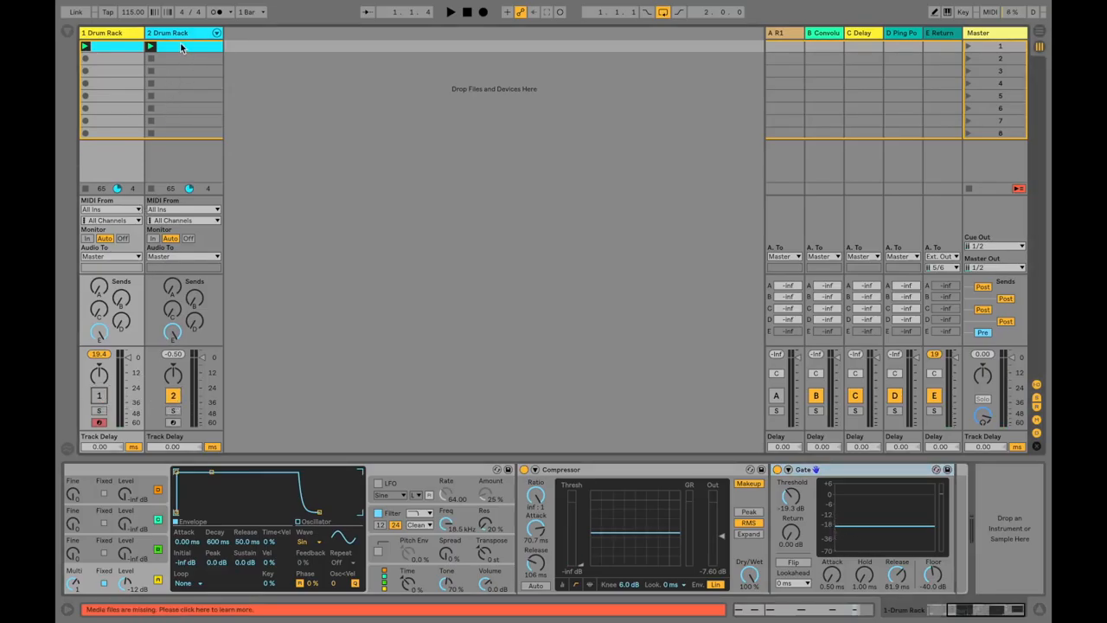
Select track 2 Drum Rack and focus the kick dynamics Compressor
{"action": "left_click", "coordinate": [173, 32]}
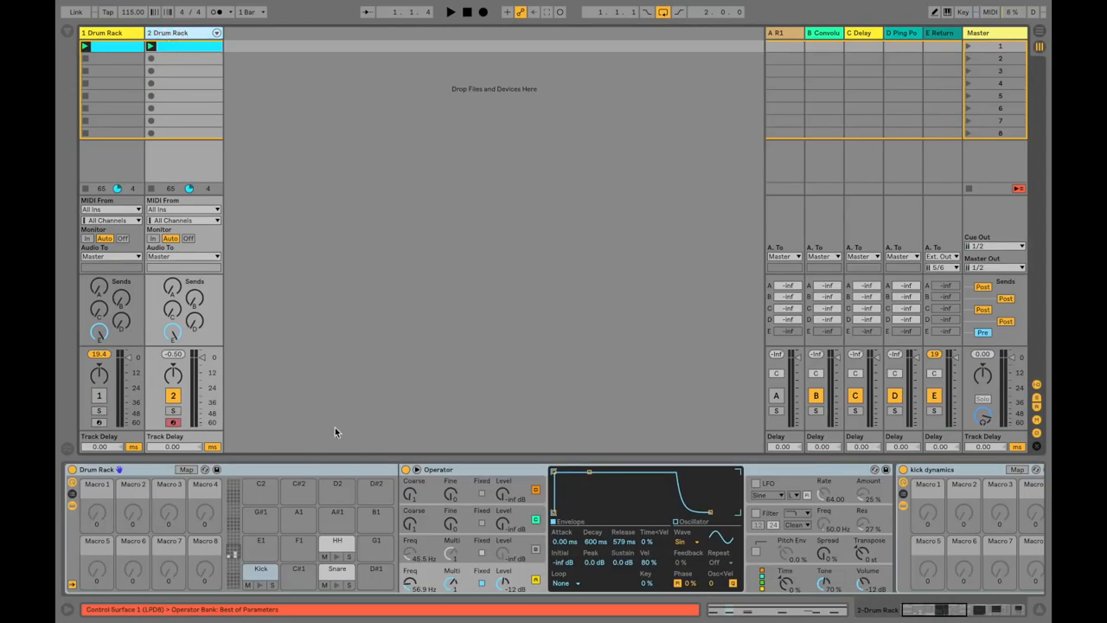
{"action": "mouse_move", "coordinate": [338, 545]}
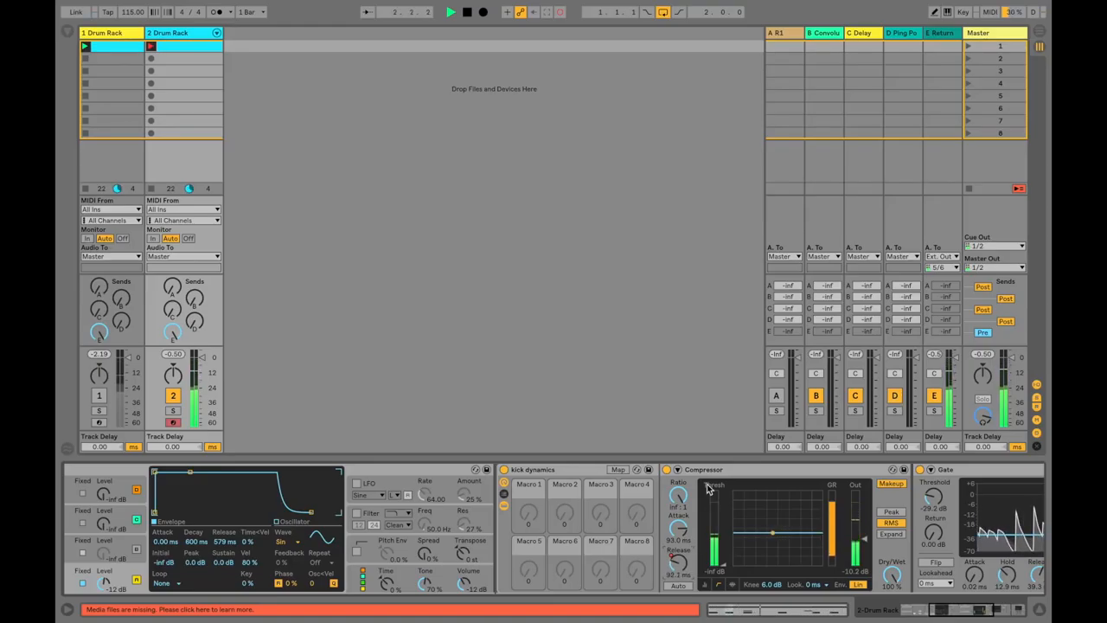
{"action": "left_click", "coordinate": [703, 468]}
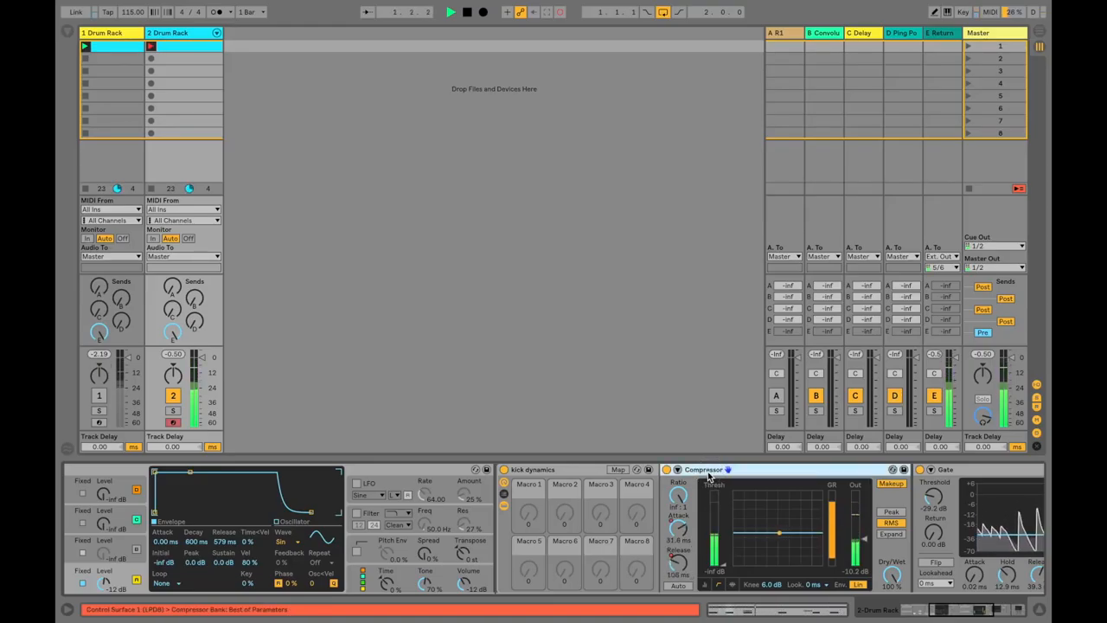